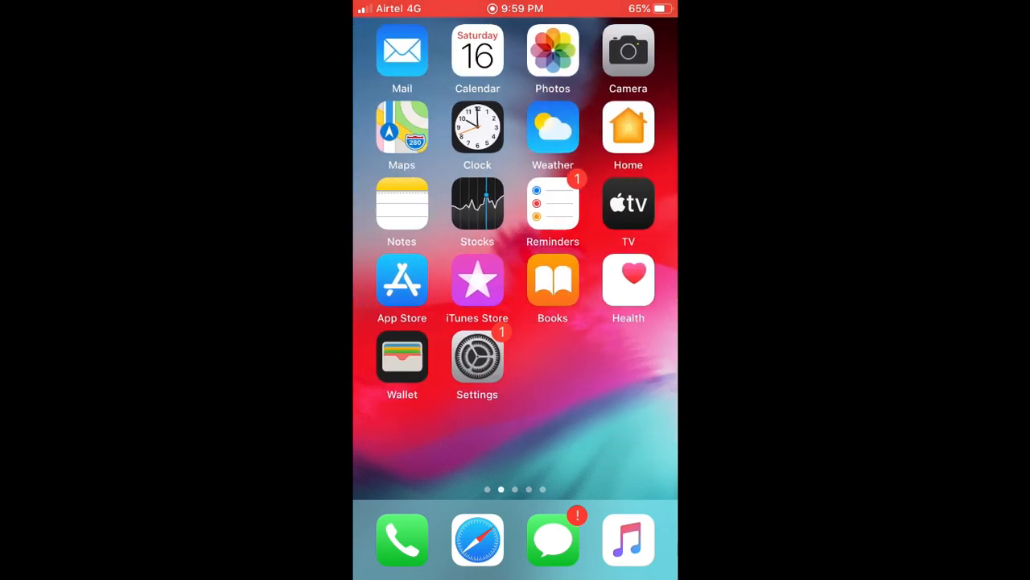
Launch Settings from the home screen and navigate down to the Control Centre page.
click(477, 364)
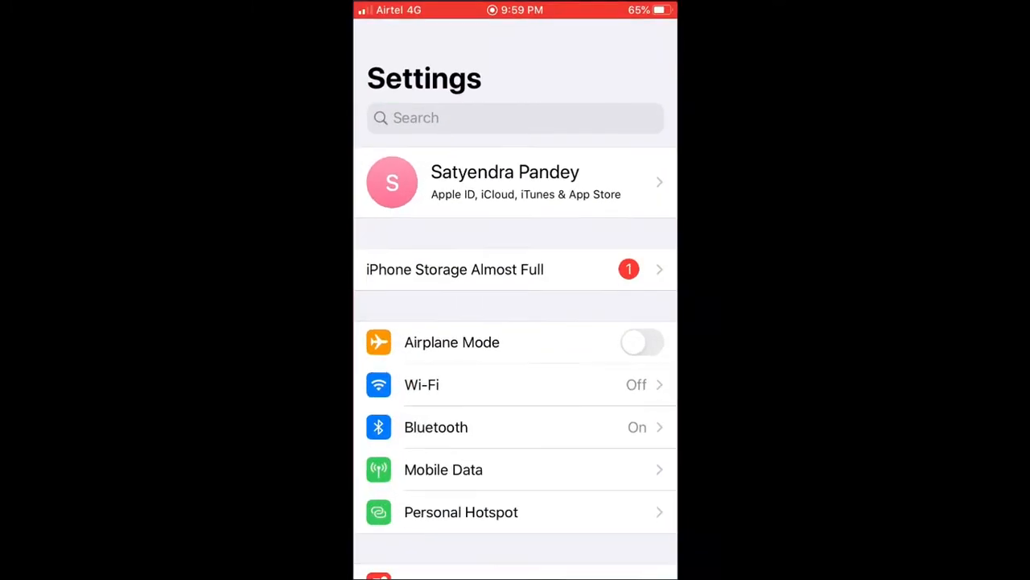
scroll(down, 3)
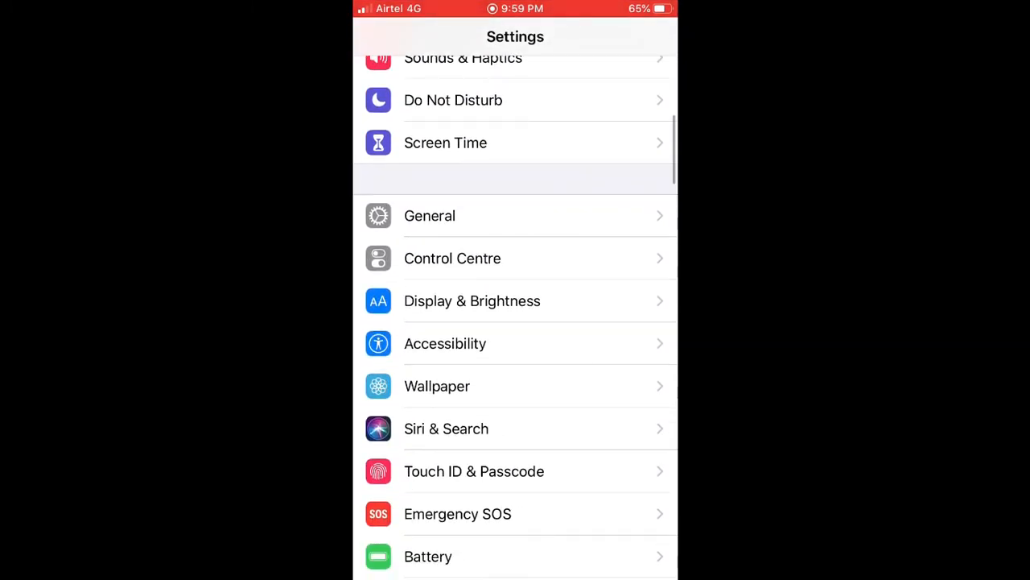
click(453, 257)
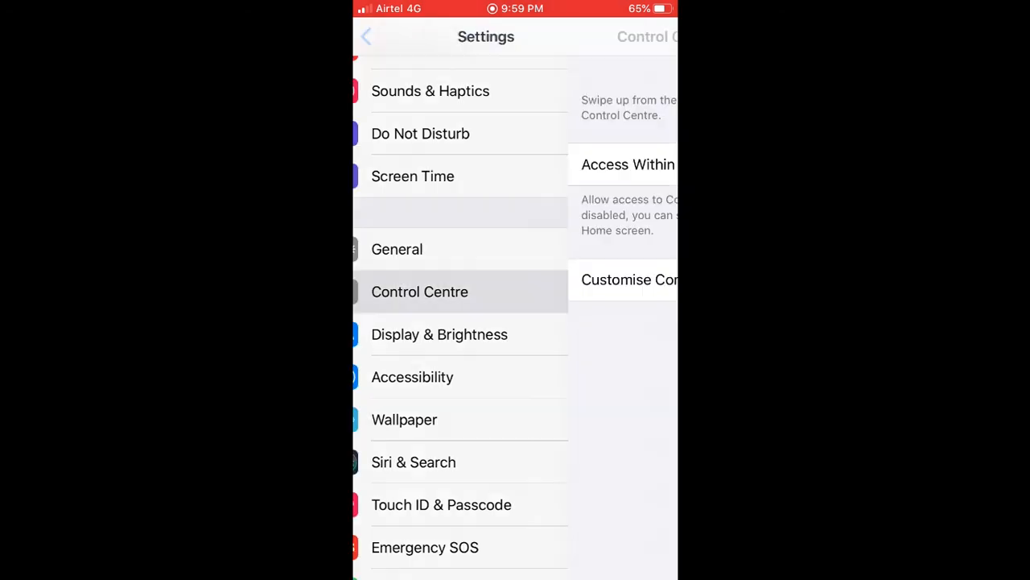
click(419, 292)
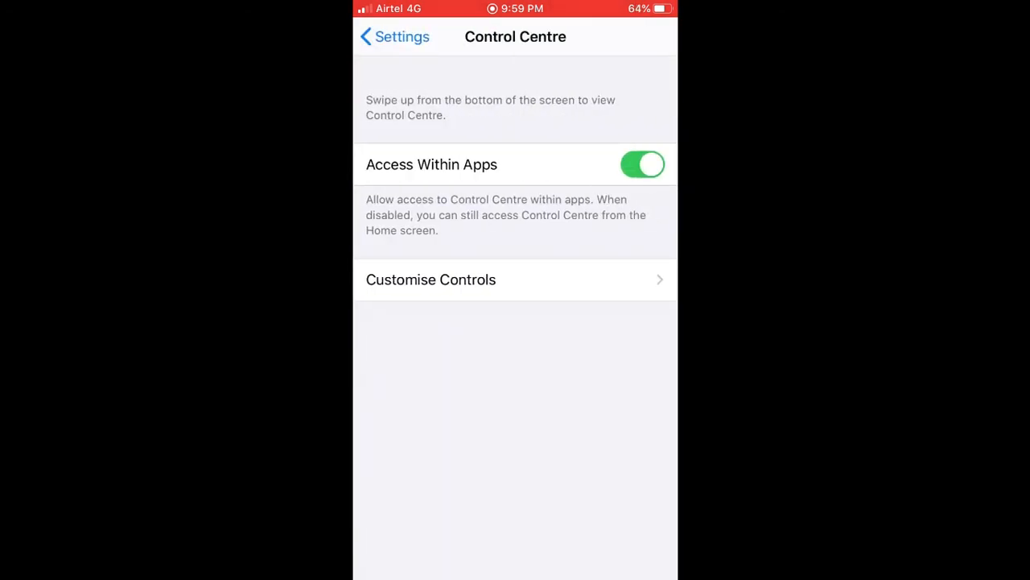
Include QR Code Reader alongside Torch, Dark Mode and Screen Recording, then return home.
click(431, 280)
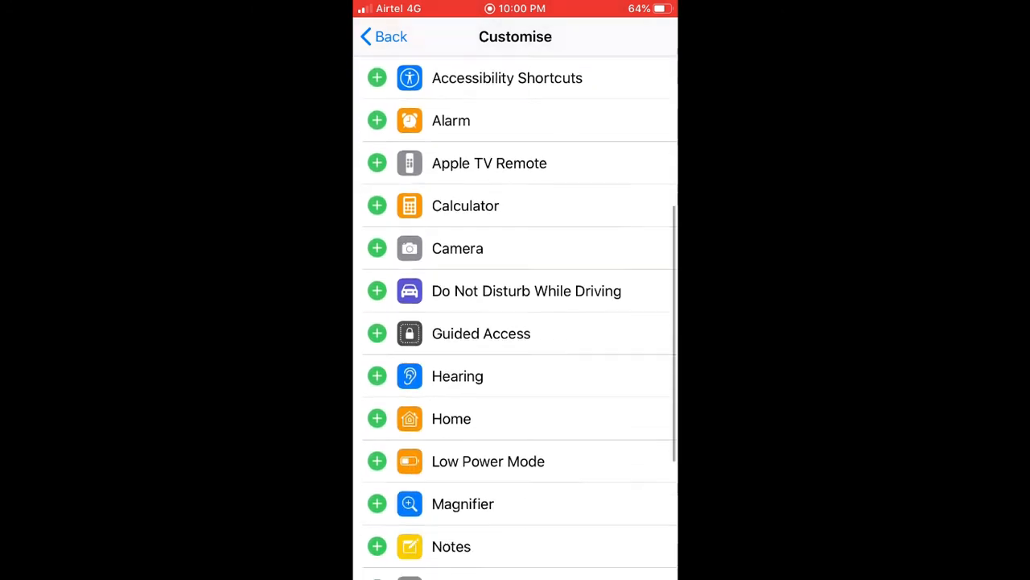
scroll(down, 3)
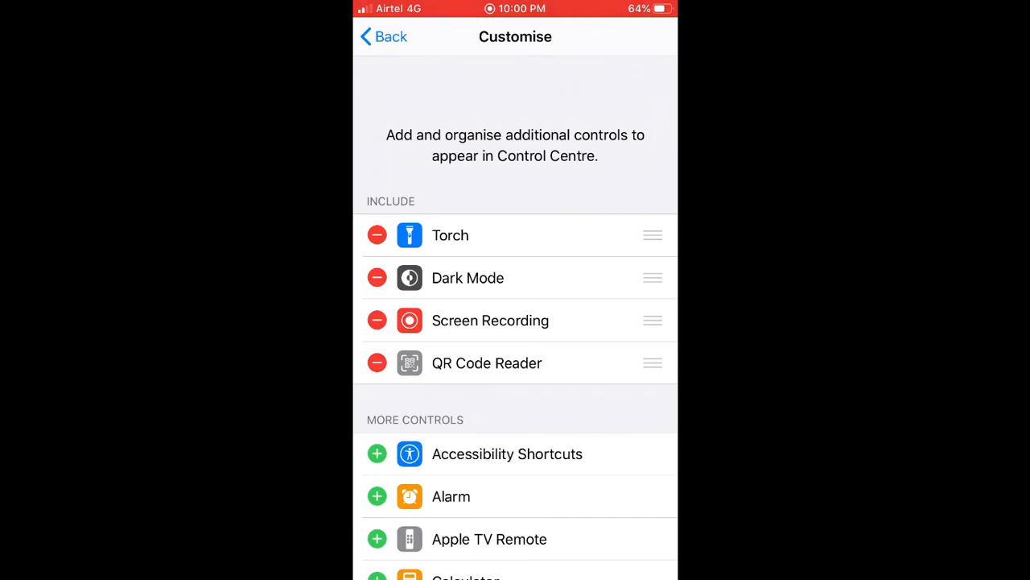
click(383, 36)
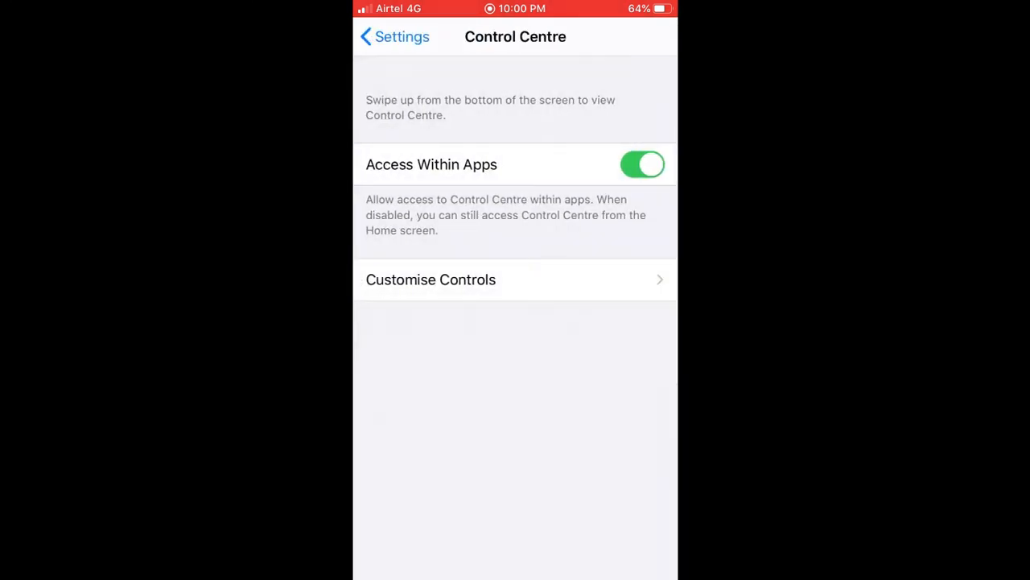
key(home)
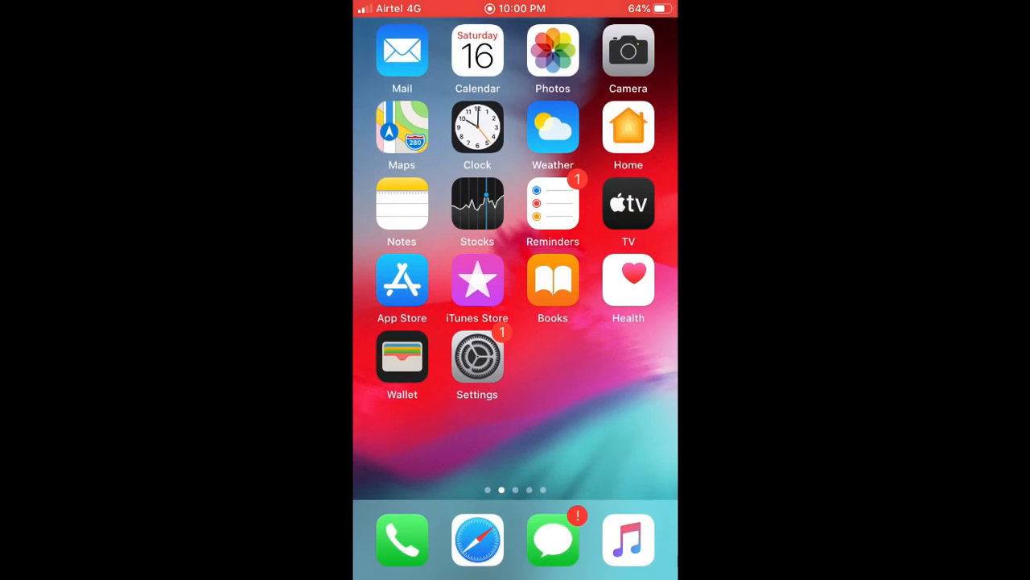